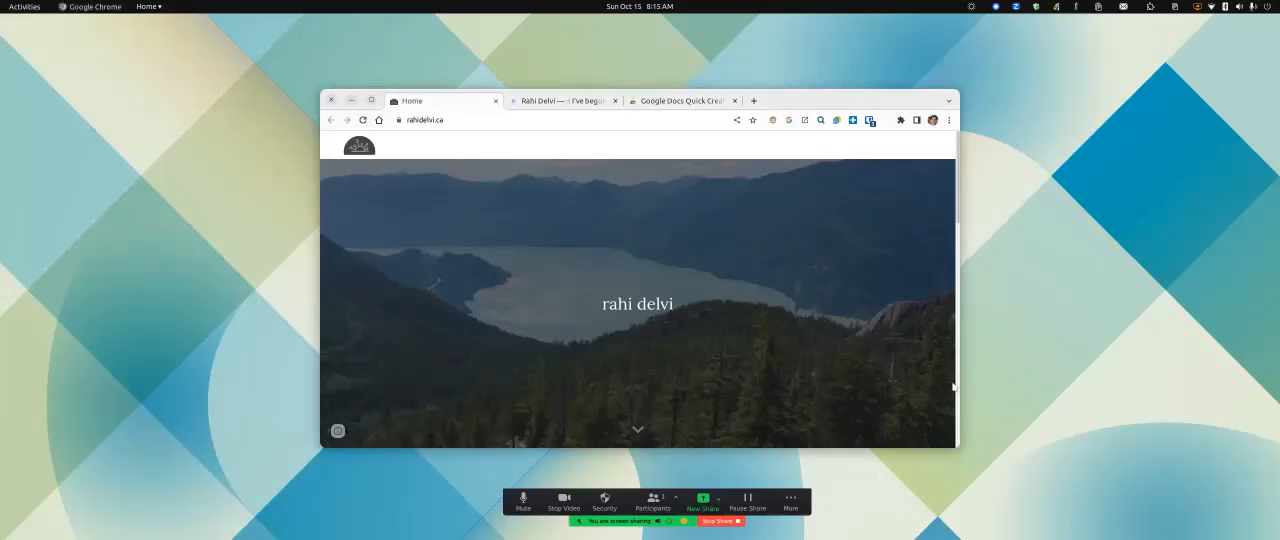
mouse_move(696, 148)
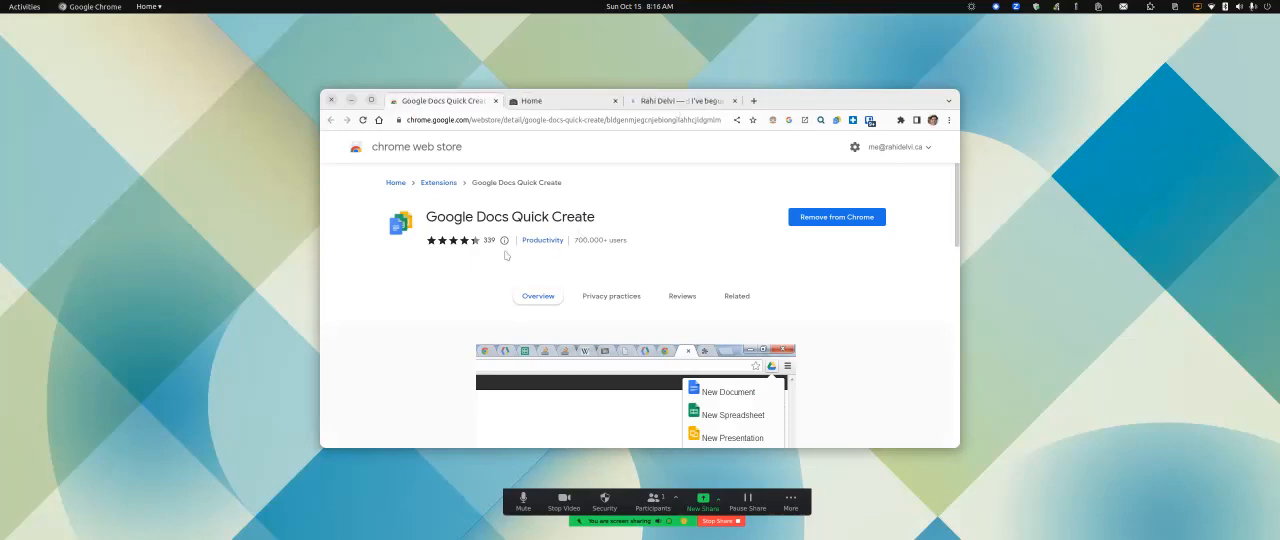
mouse_move(450, 236)
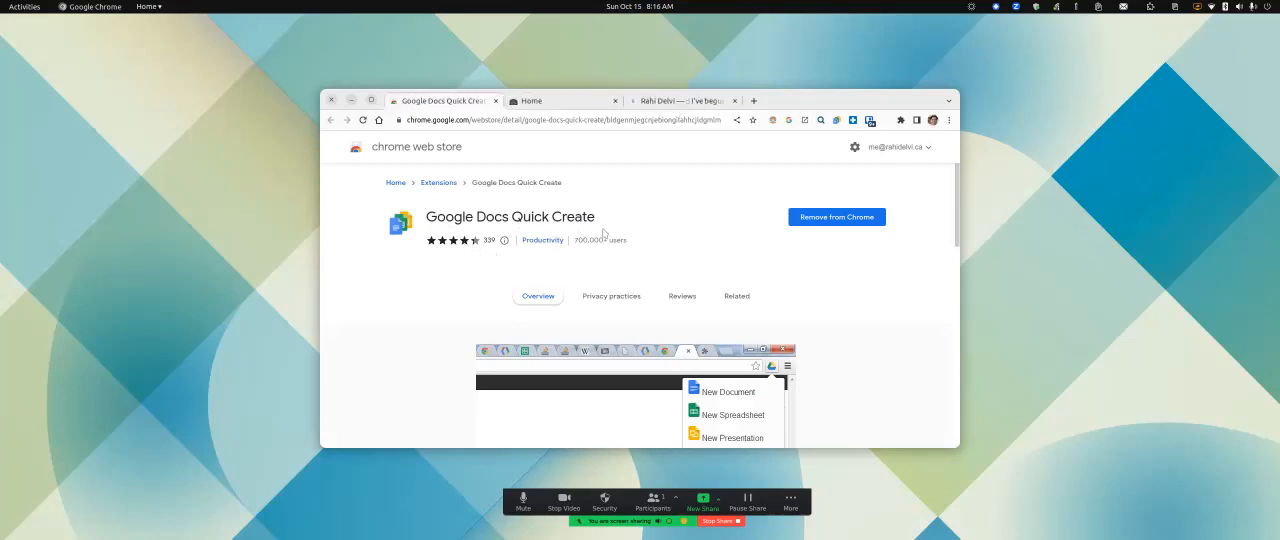
mouse_move(774, 232)
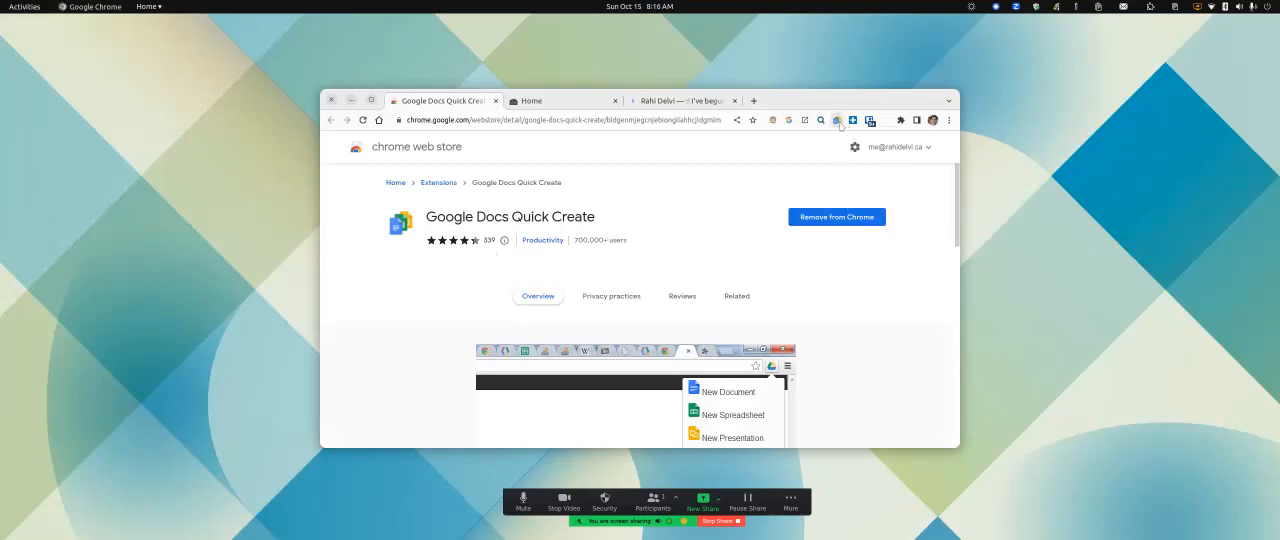
Show the Quick Create extension's menu of new Google file types.
left_click(836, 120)
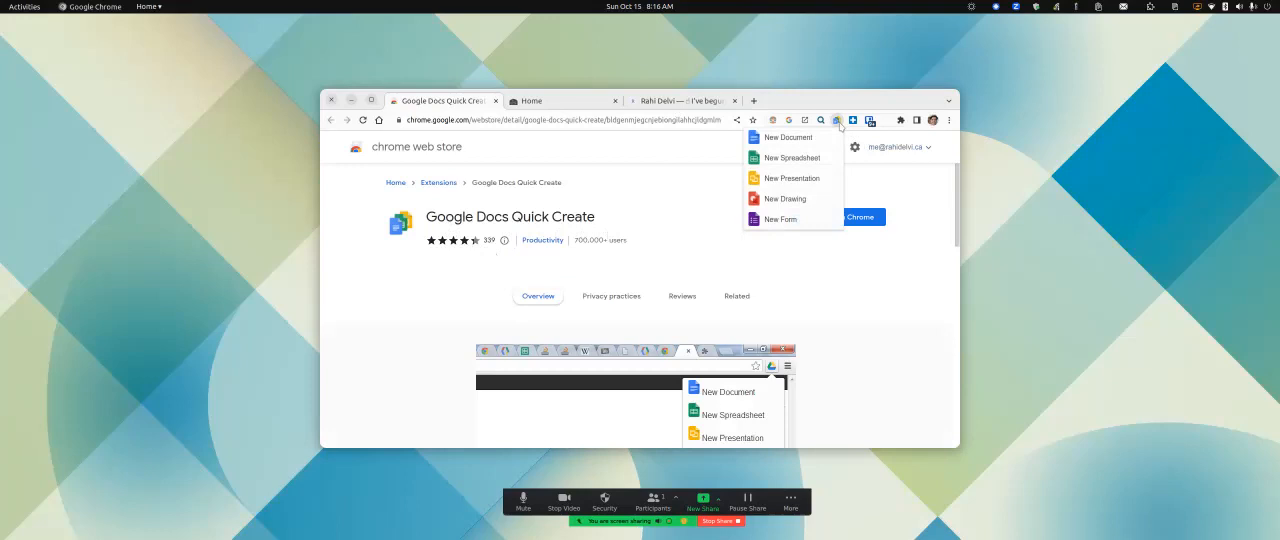
mouse_move(824, 182)
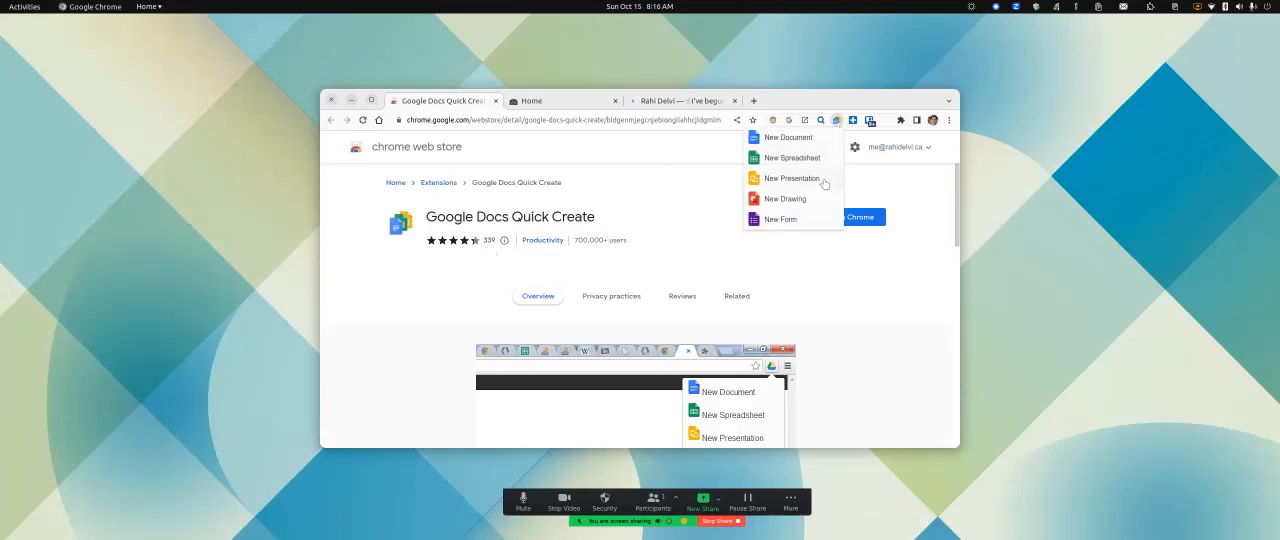
mouse_move(800, 188)
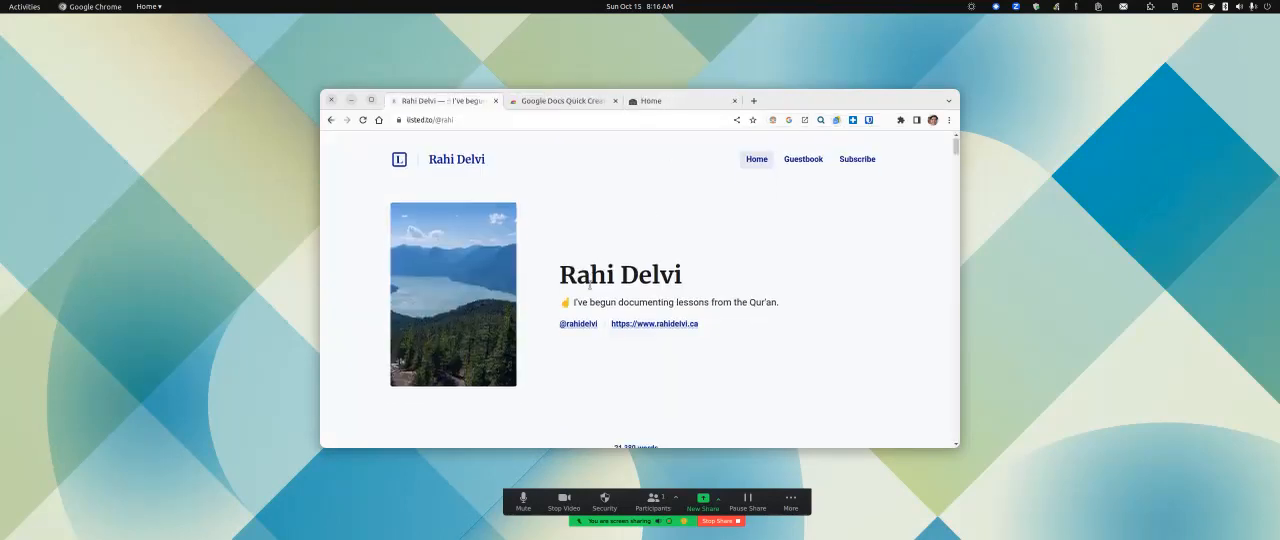
Scroll down the personal blog's home page to reach the post text.
scroll("down", 3)
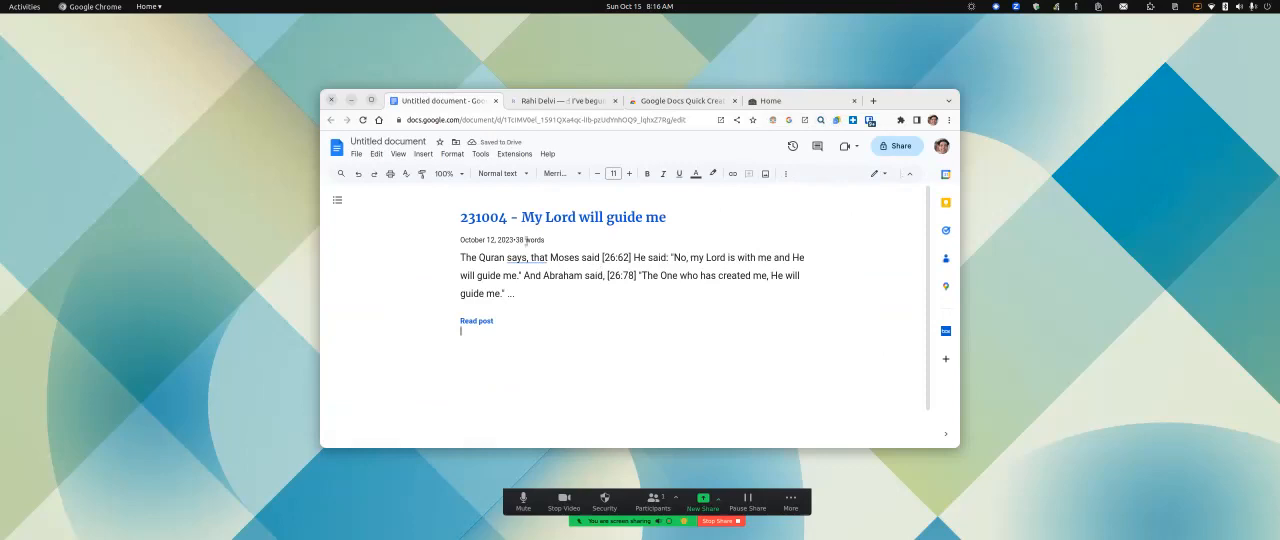
Name the document '231004 - My Lord will guide me' and return to the extension's store page.
left_click(388, 140)
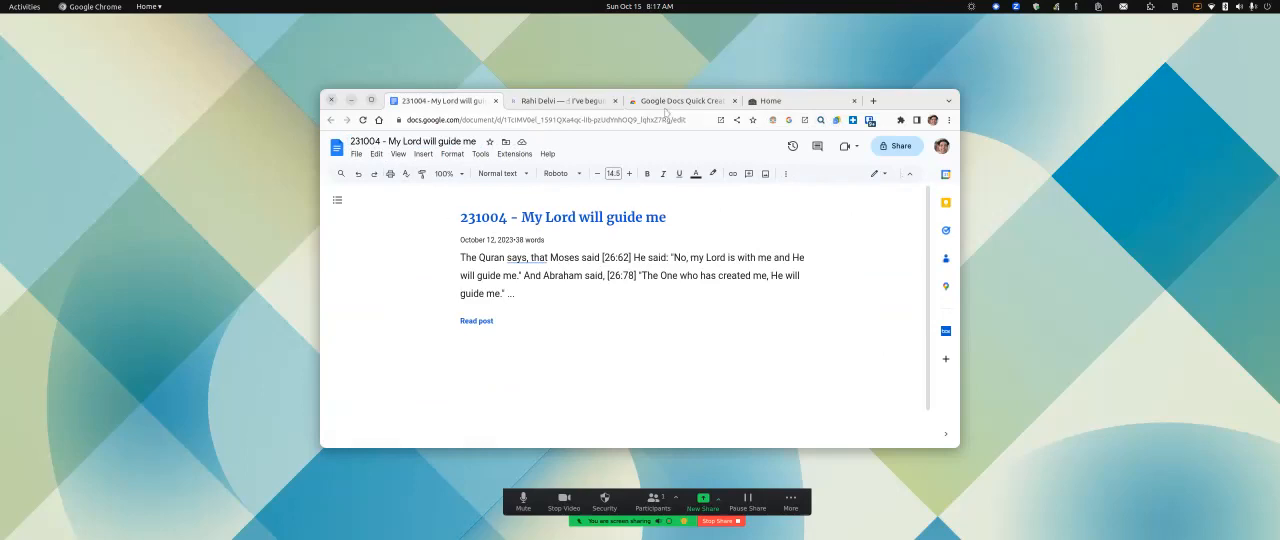
left_click(684, 100)
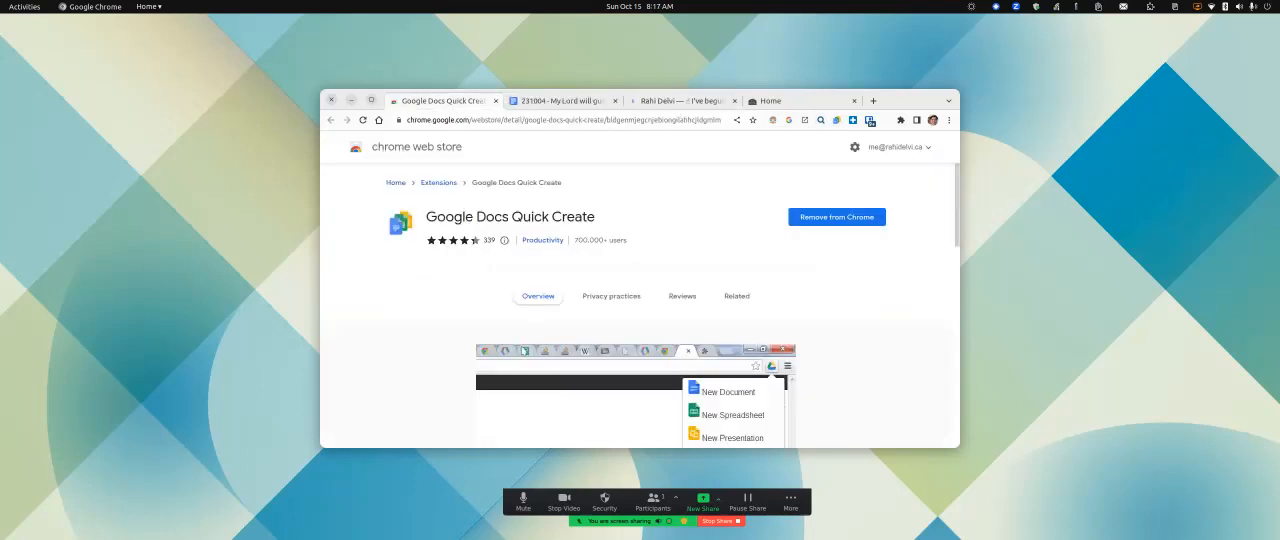